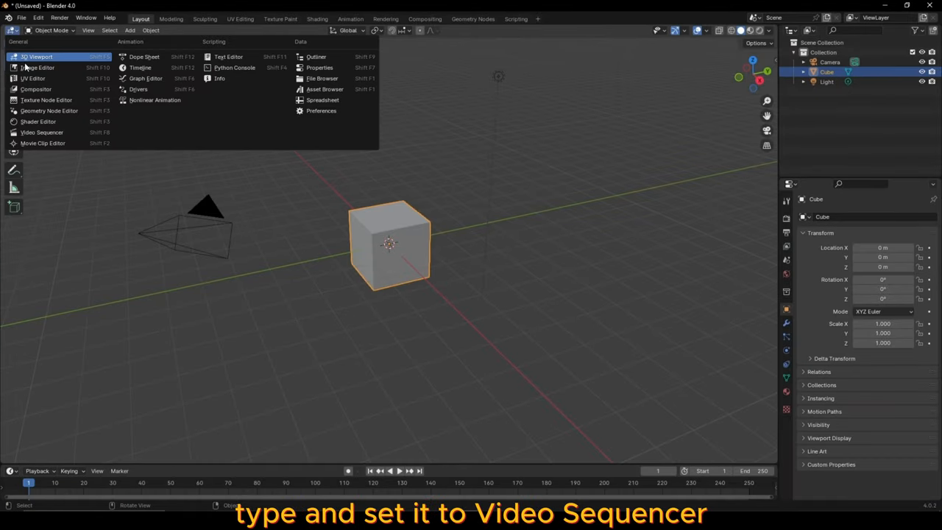
# Make the main area a Video Sequencer and add the /tmp PNG sequence as a strip on channel 1
pyautogui.click(41, 133)
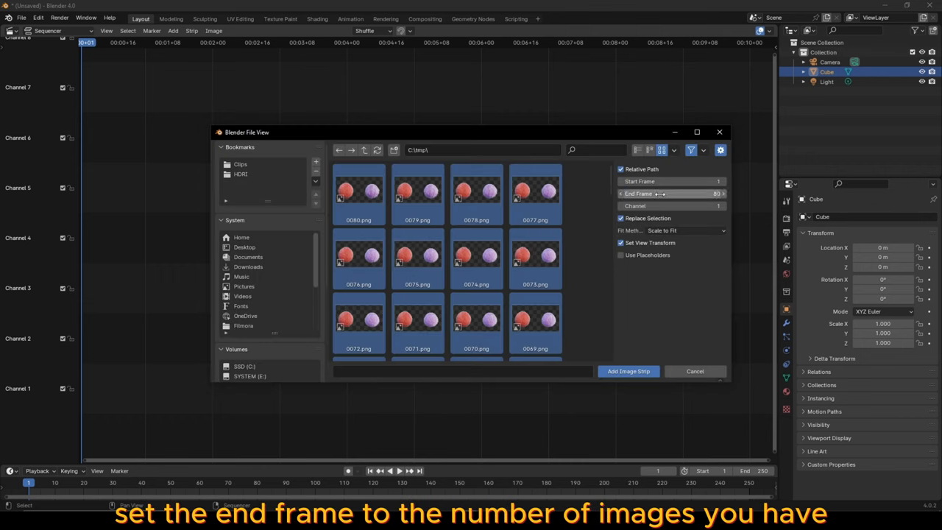
pyautogui.click(627, 371)
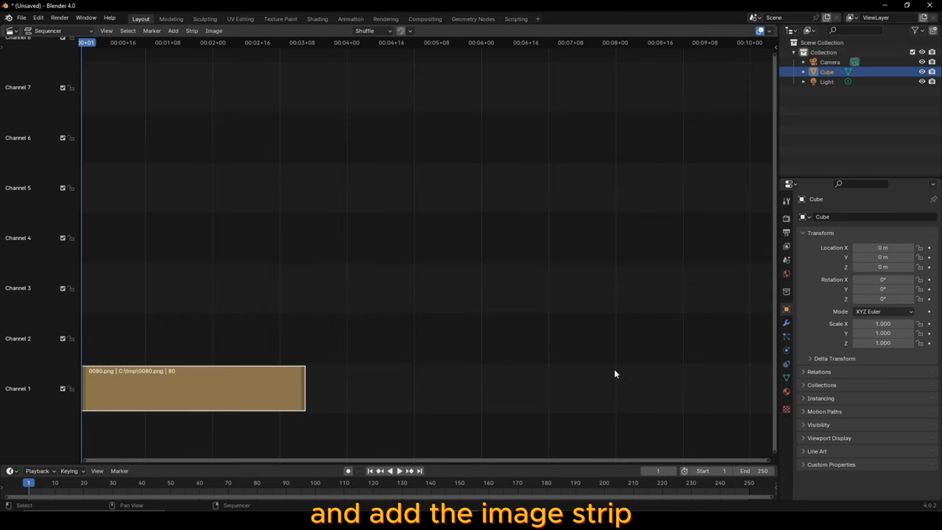
# In Output Properties set 1920x1080 at 24 fps with FFmpeg Video as the file format
pyautogui.click(786, 231)
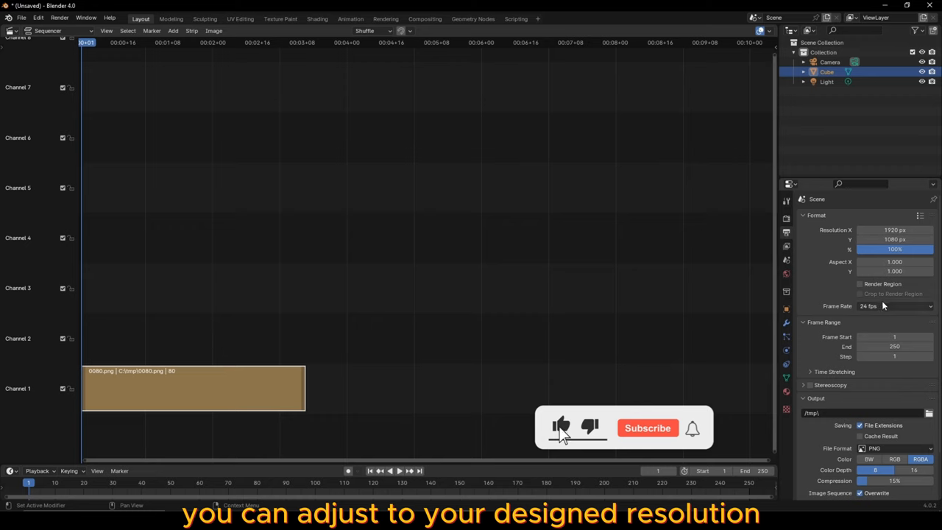
pyautogui.click(895, 304)
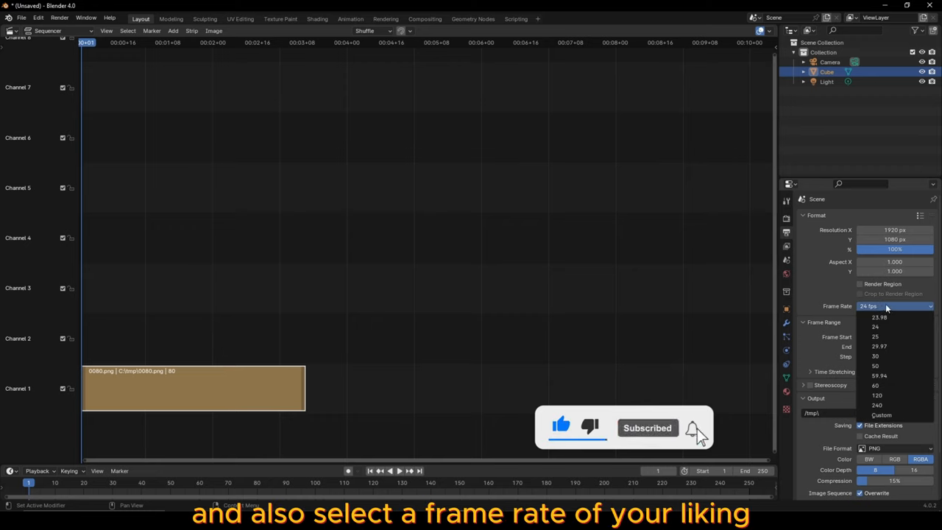
pyautogui.click(895, 396)
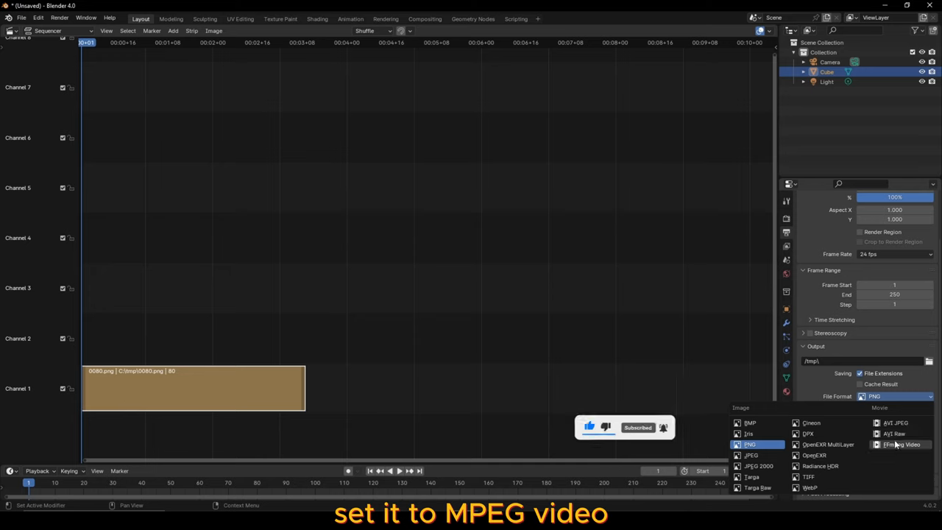
pyautogui.click(901, 445)
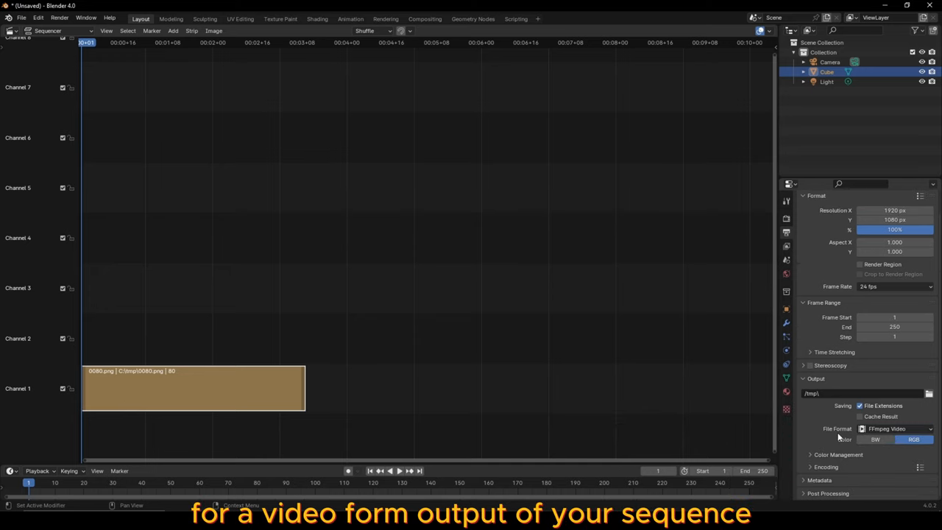